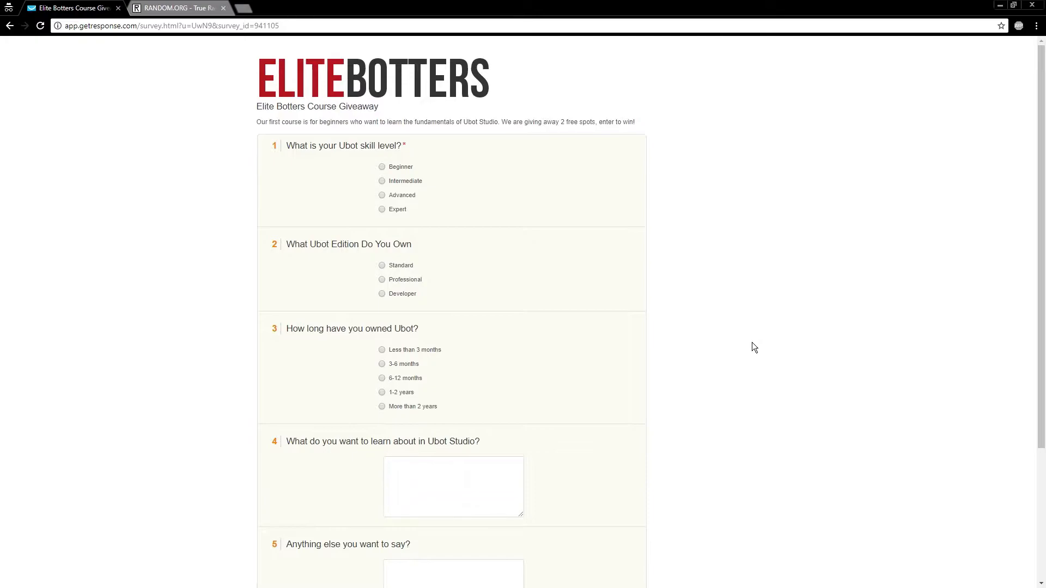
mouse_move(880, 294)
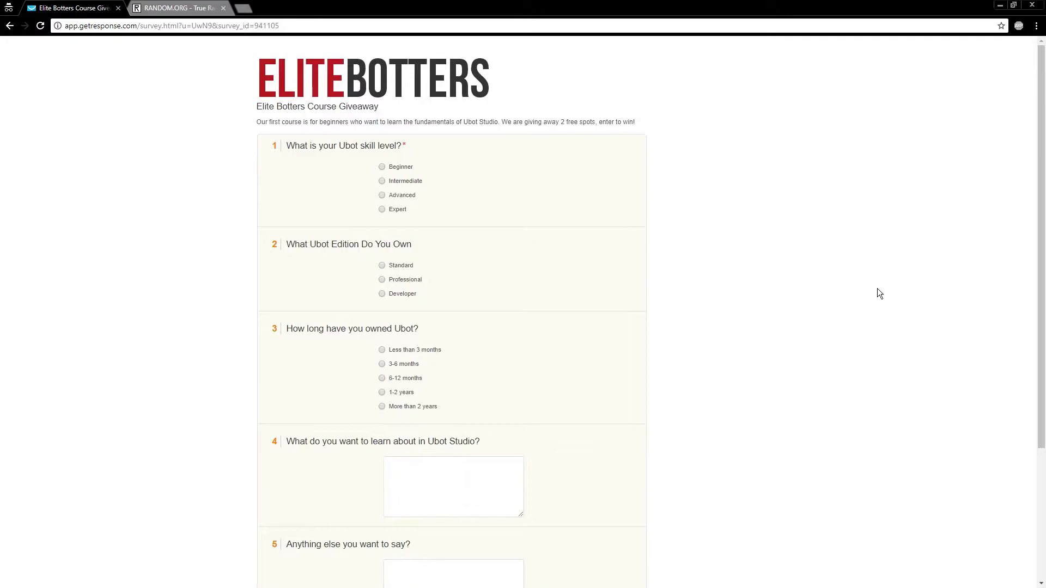
Step: Scroll up and down through the blank Elite Botters giveaway survey
scroll(down, 3)
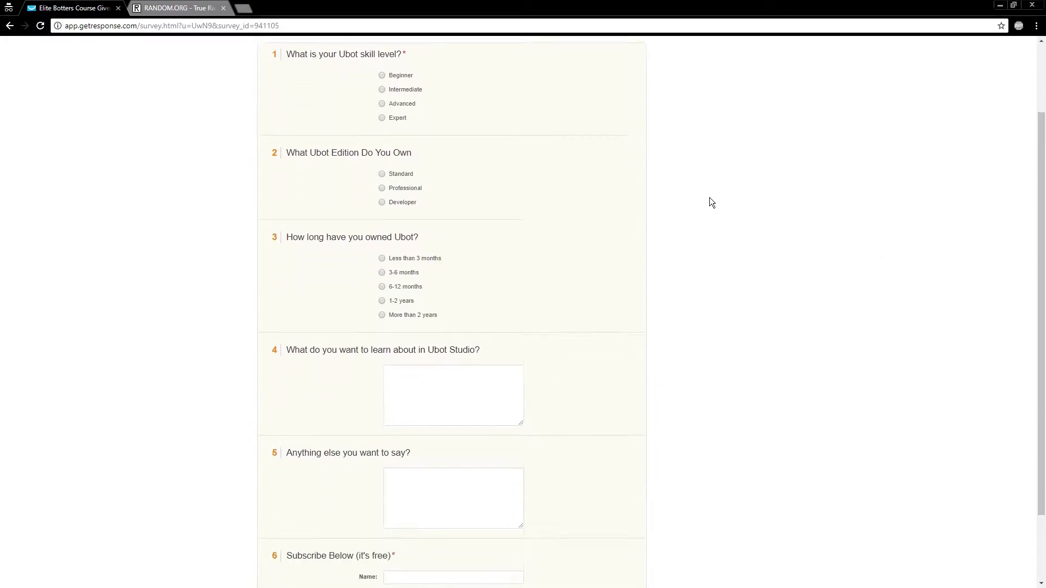
scroll(up, 3)
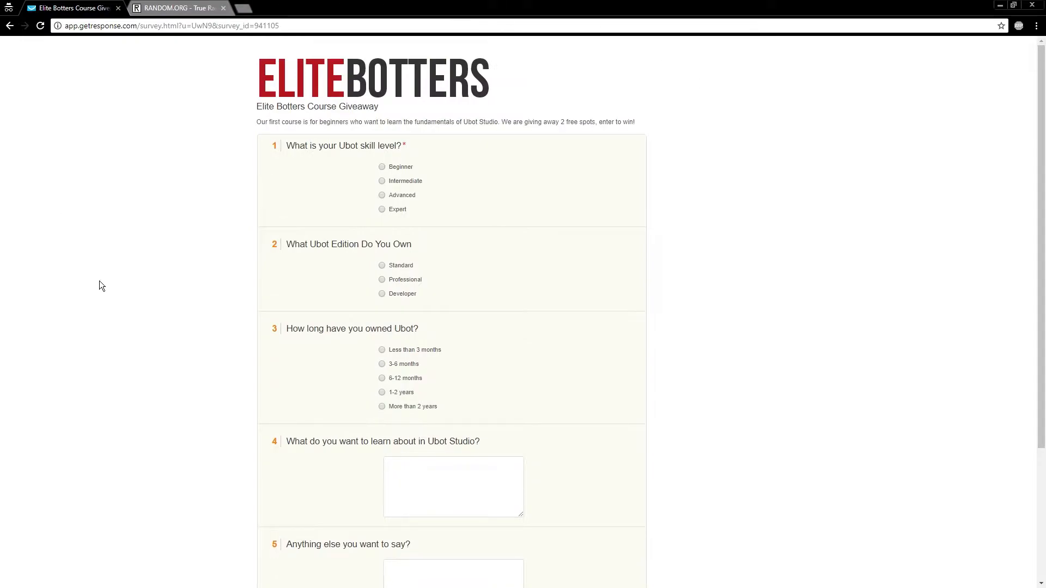
mouse_move(806, 91)
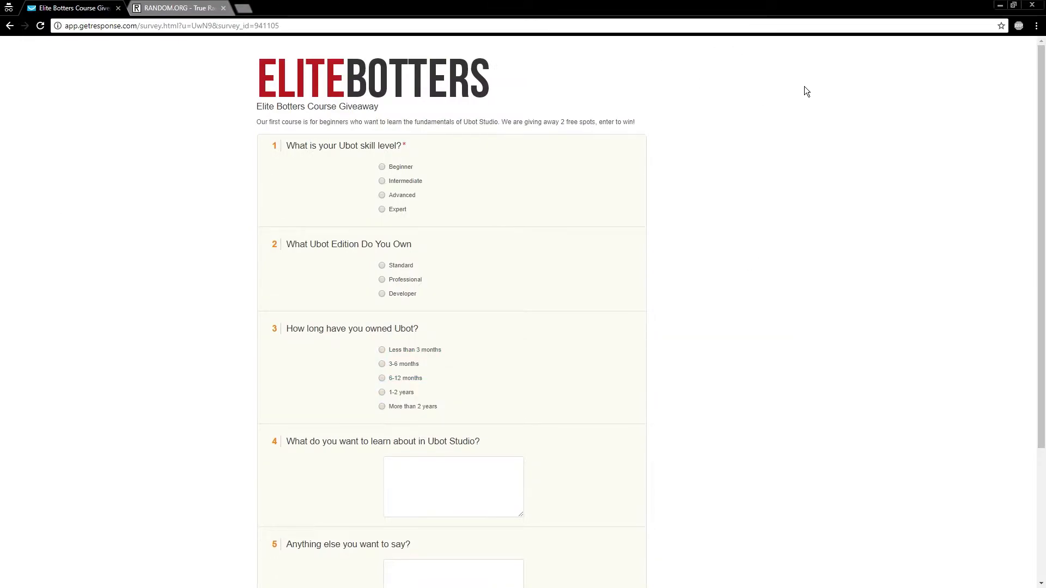
mouse_move(463, 154)
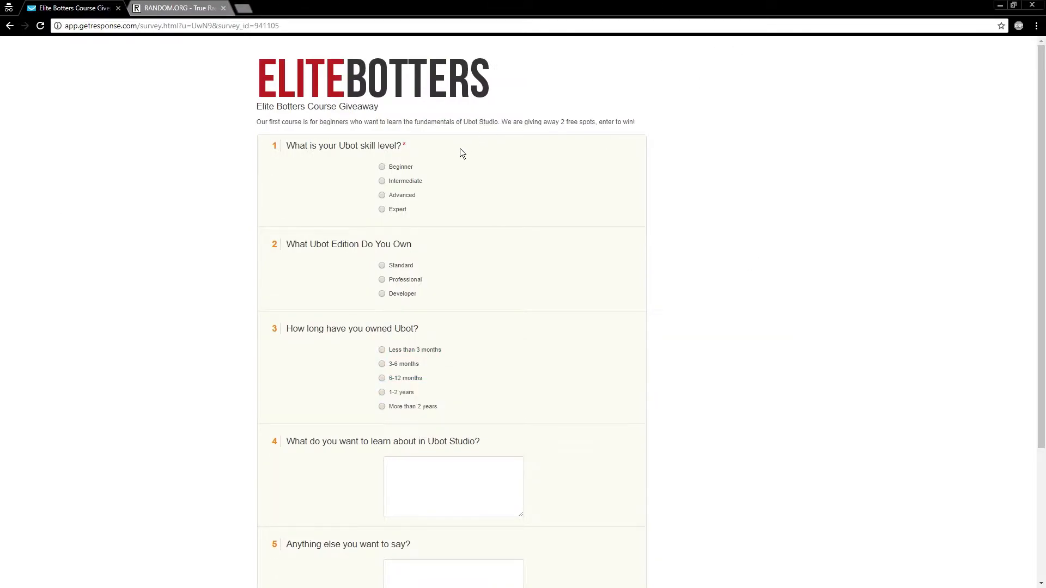
scroll(down, 3)
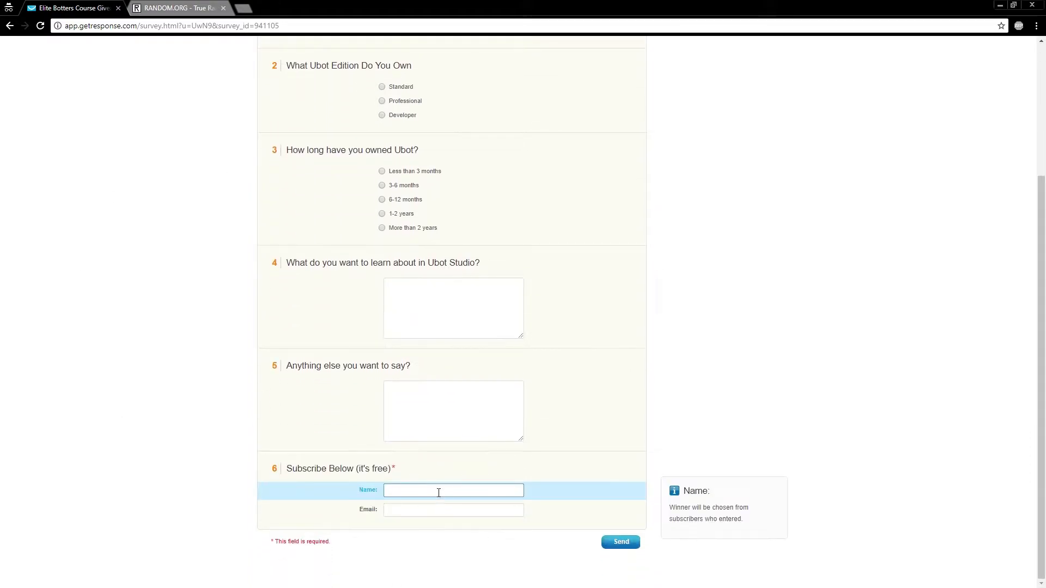
scroll(up, 3)
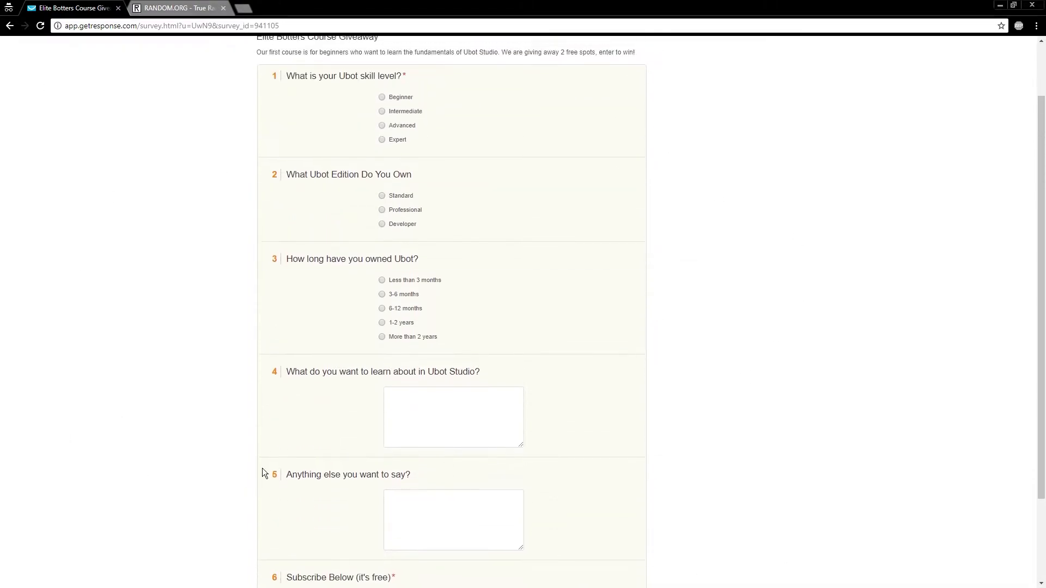
mouse_move(829, 279)
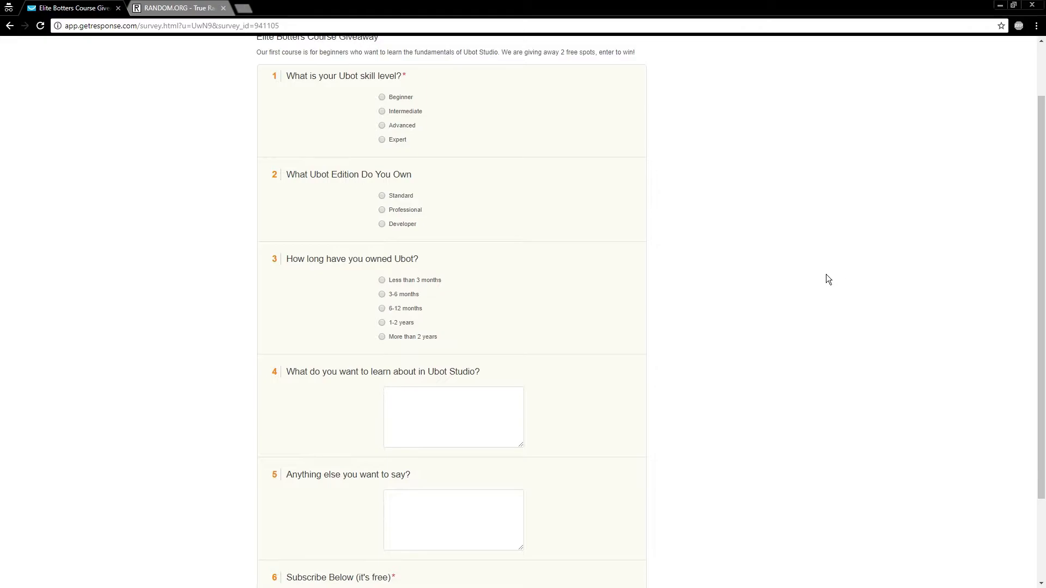
mouse_move(795, 195)
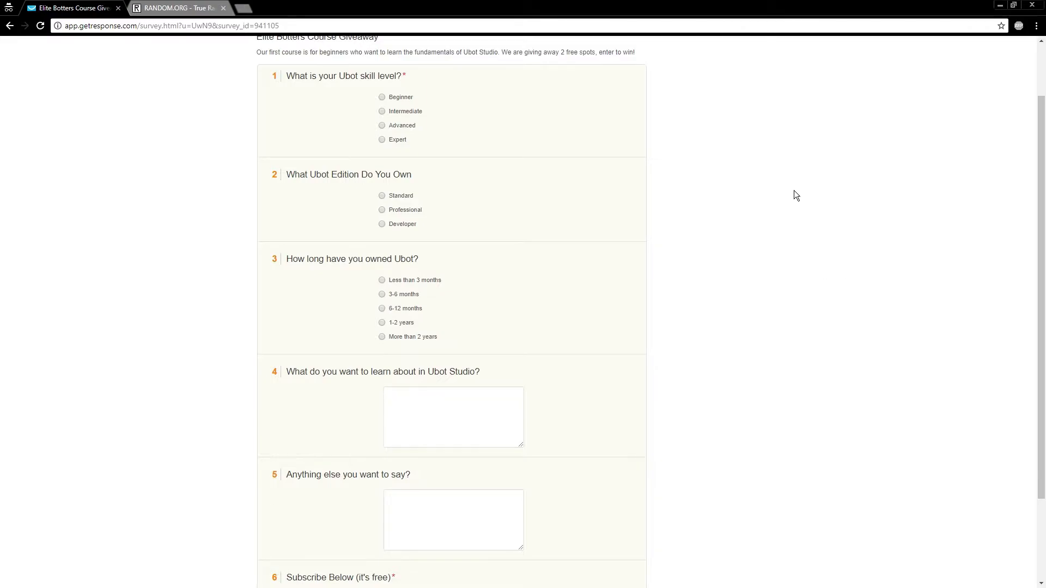
scroll(down, 3)
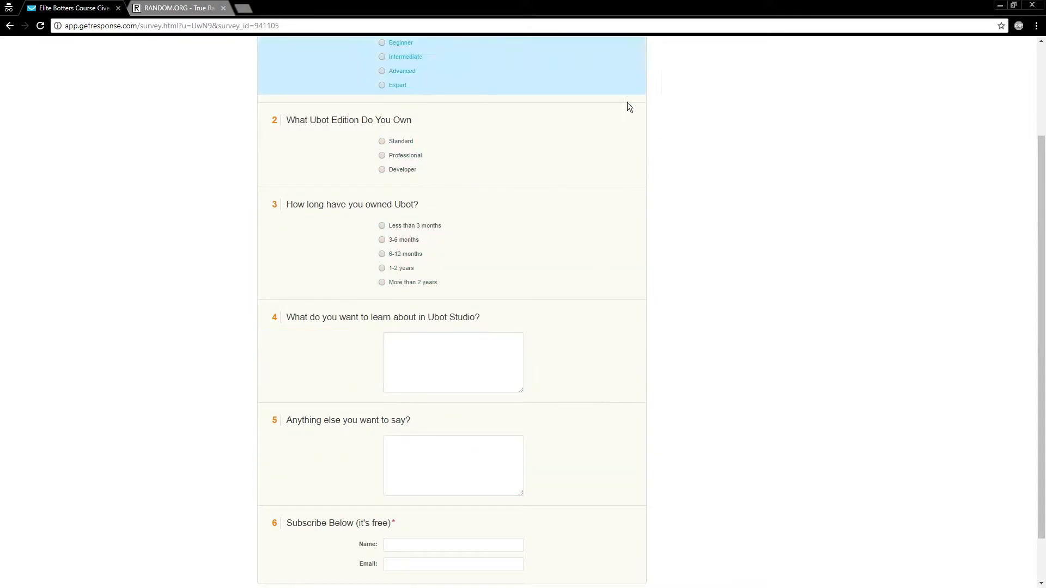
scroll(up, 3)
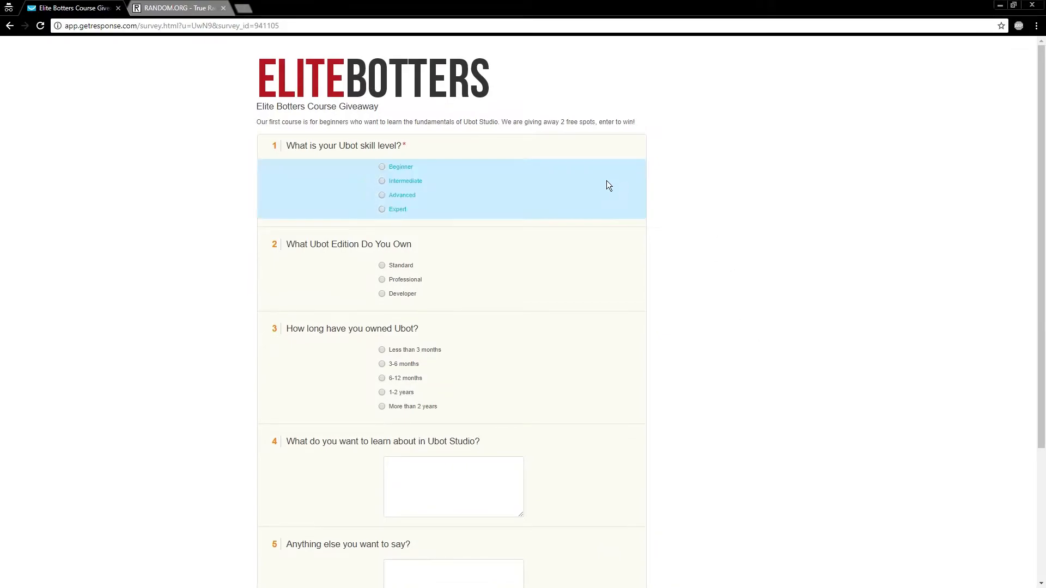
mouse_move(380, 173)
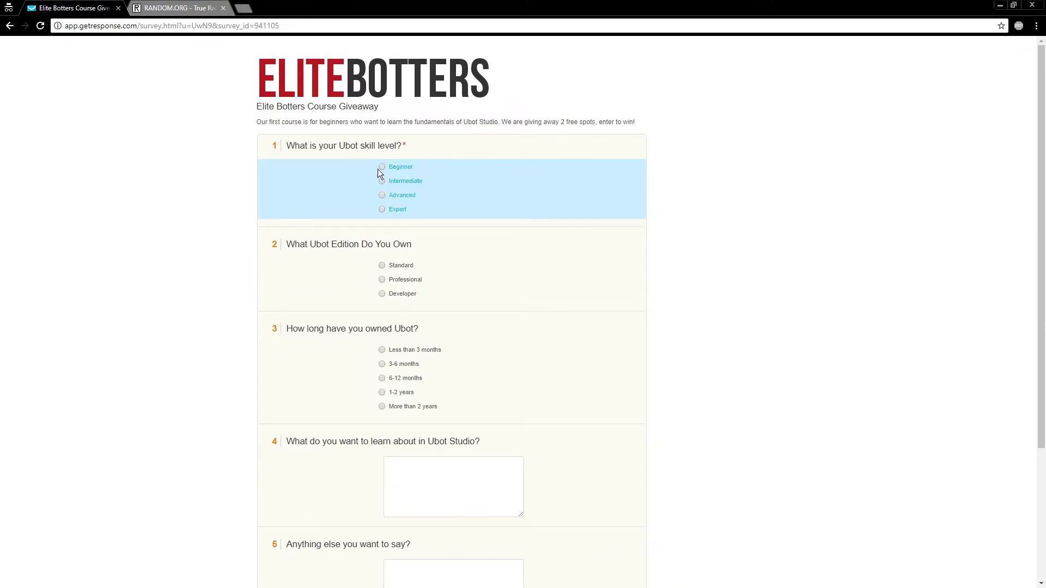
Step: Focus the subscriber Name field, return to the top, and switch to the RANDOM.ORG tab
scroll(down, 3)
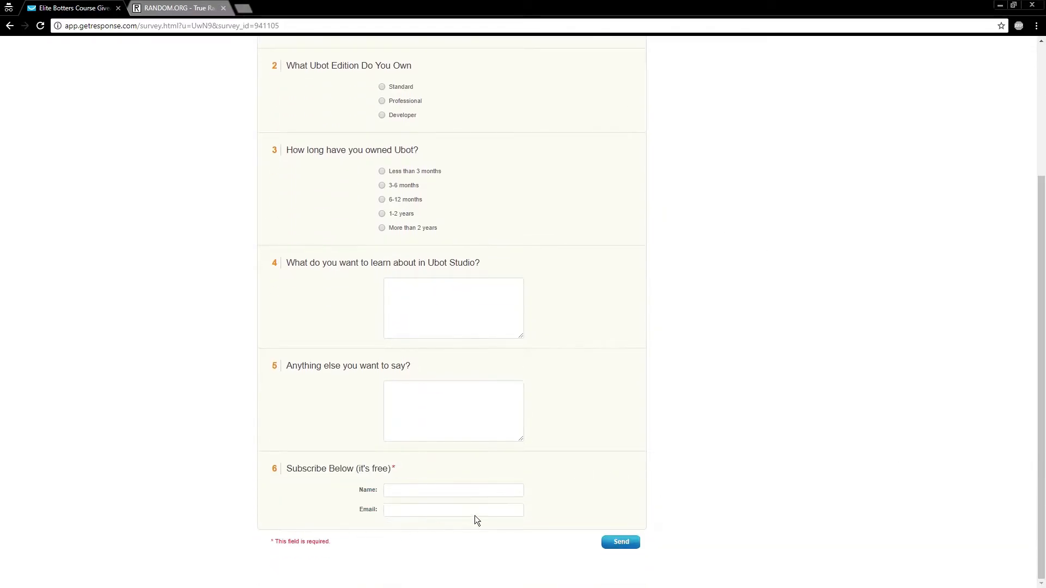
click(452, 491)
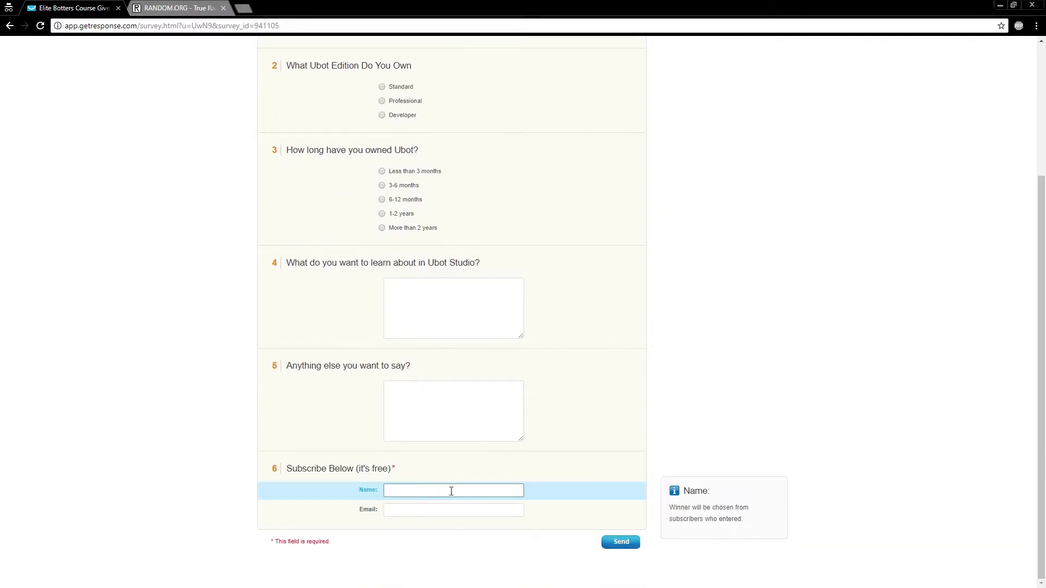
mouse_move(866, 348)
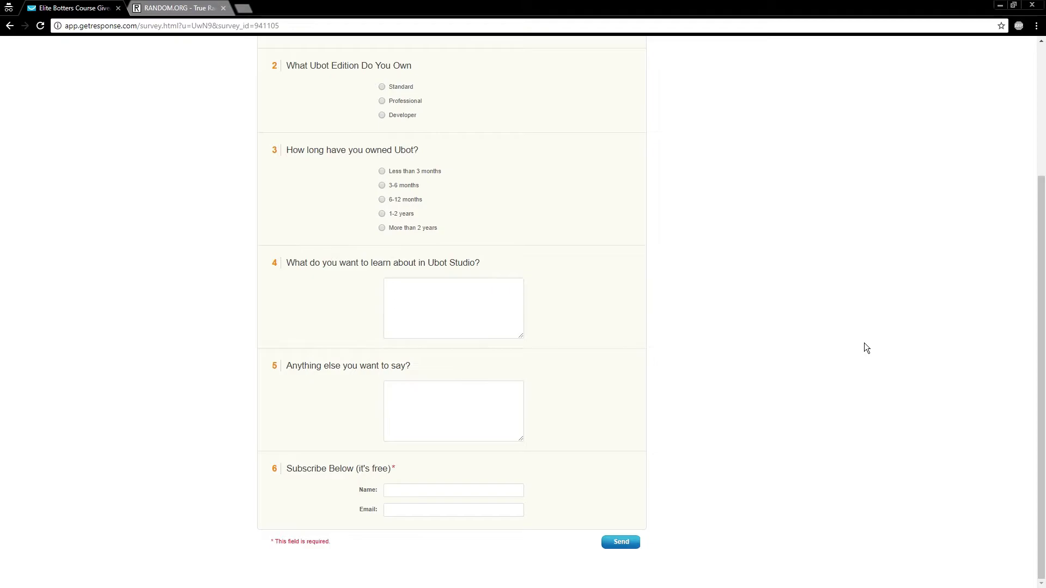
mouse_move(872, 394)
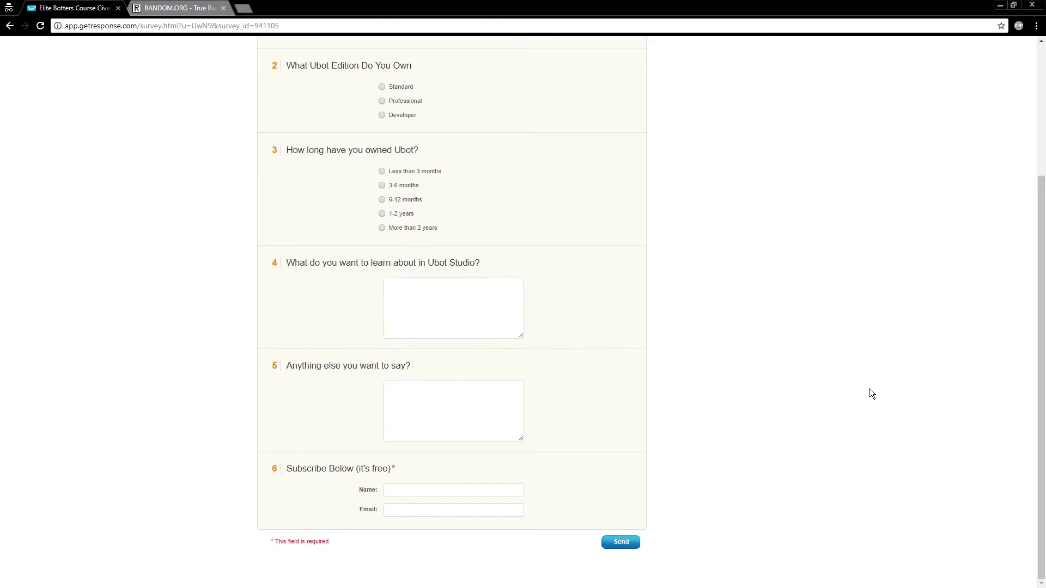
mouse_move(318, 480)
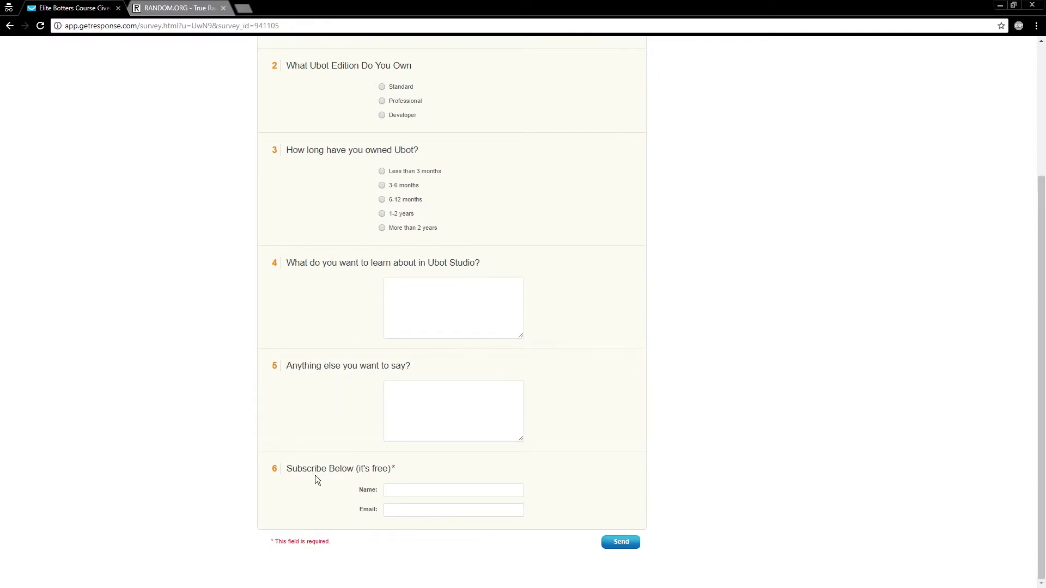
scroll(up, 3)
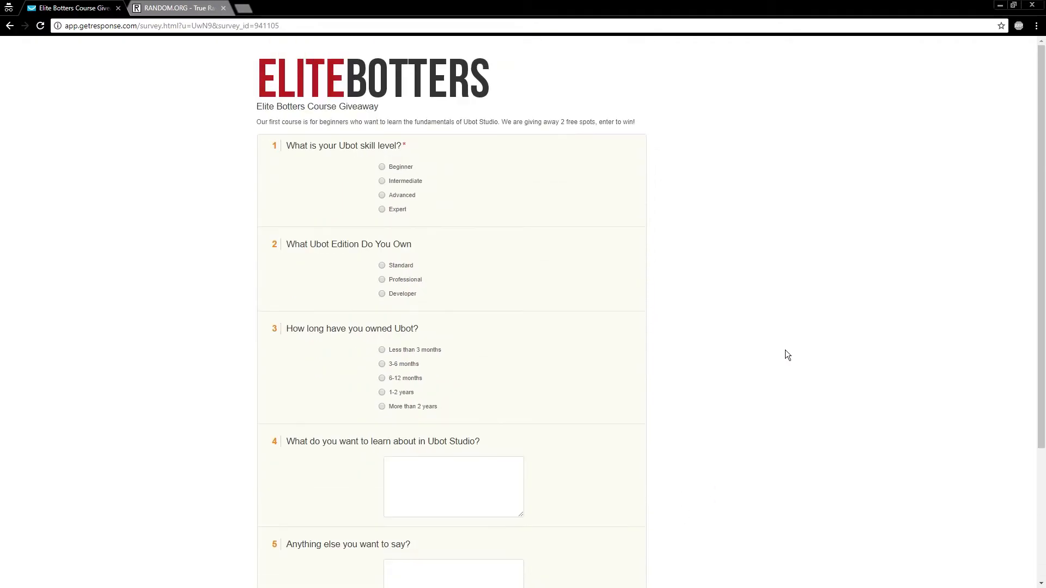
mouse_move(775, 324)
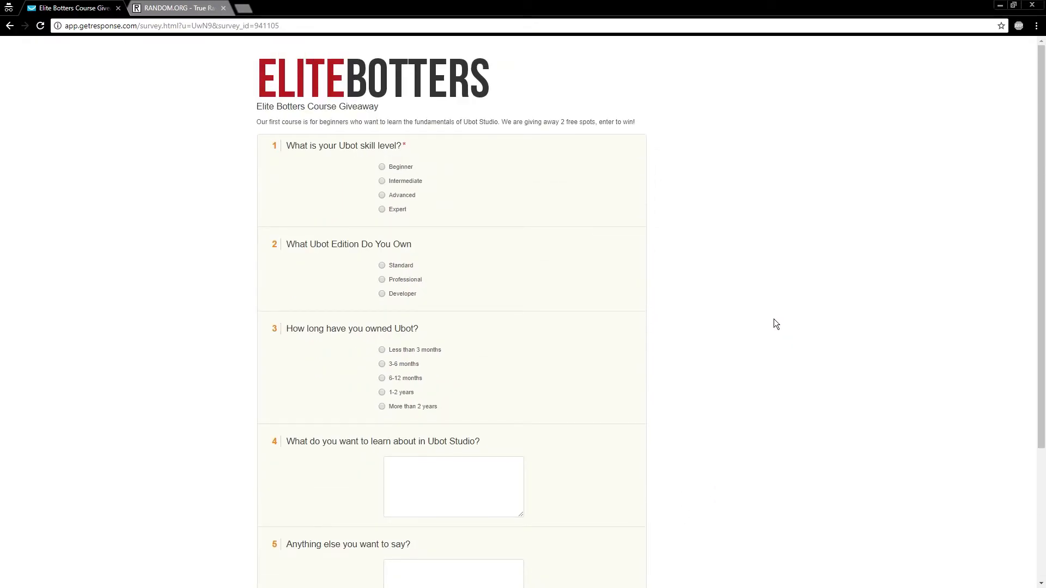
click(177, 7)
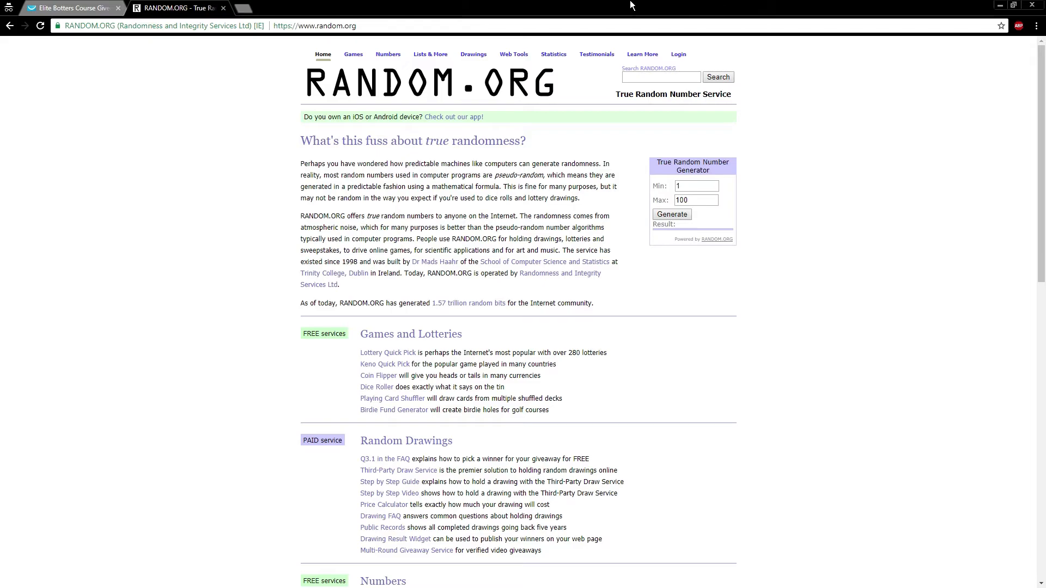
Step: Toggle between the RANDOM.ORG and survey tabs, ending on the Elite Botters Course Giveaway survey
click(70, 7)
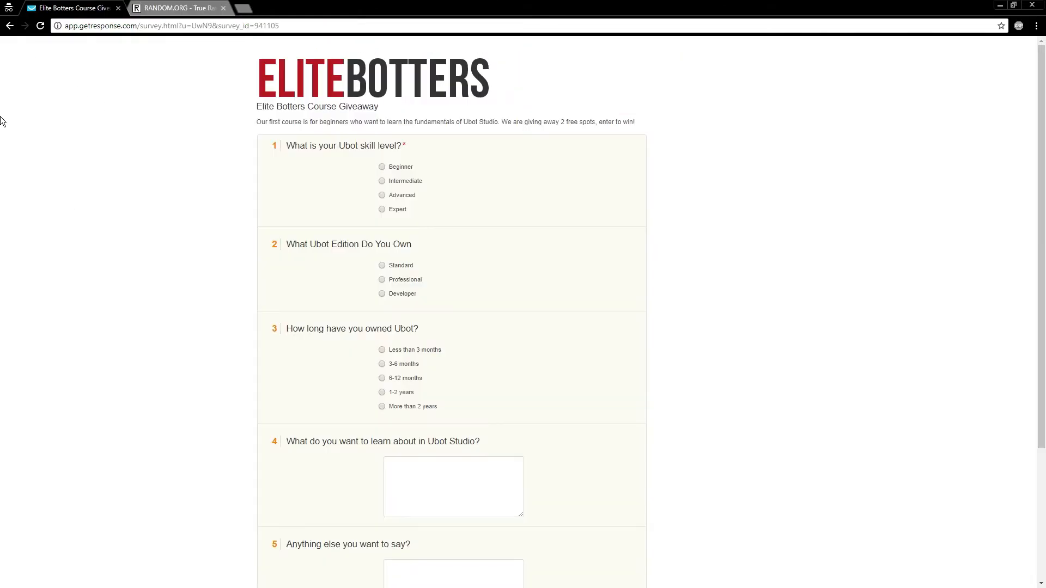
mouse_move(124, 88)
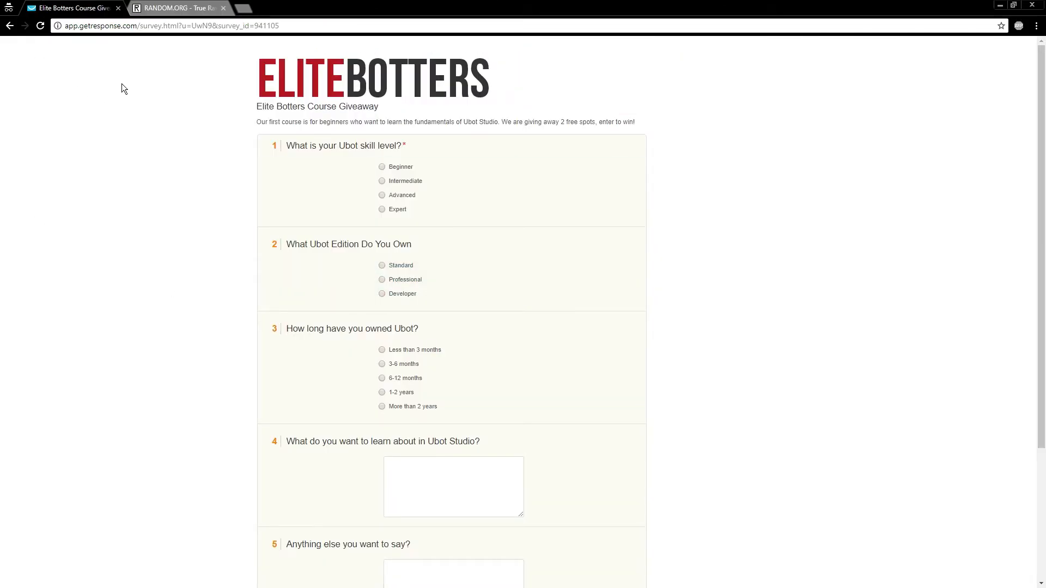
click(176, 7)
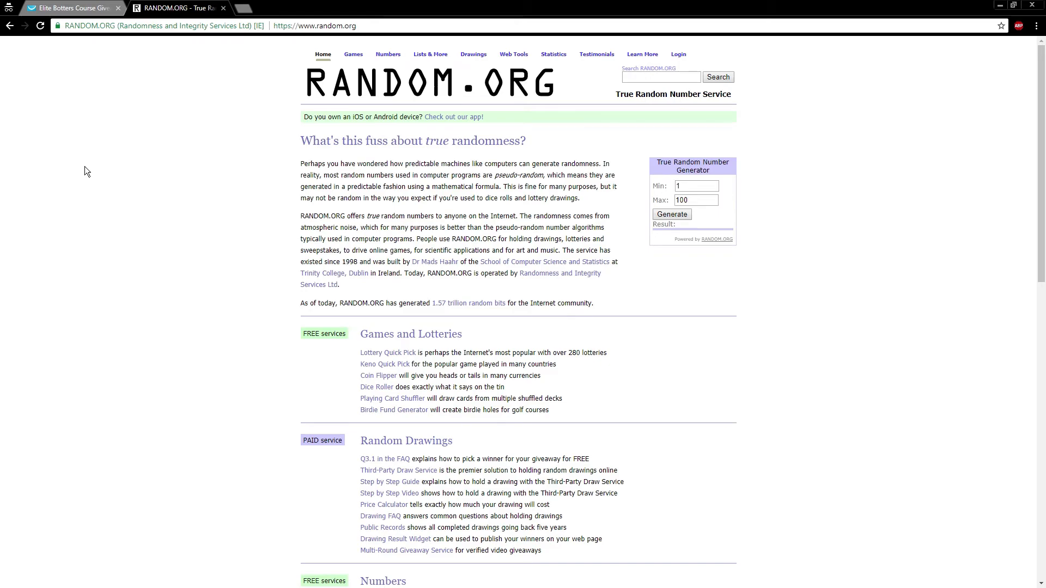
mouse_move(834, 107)
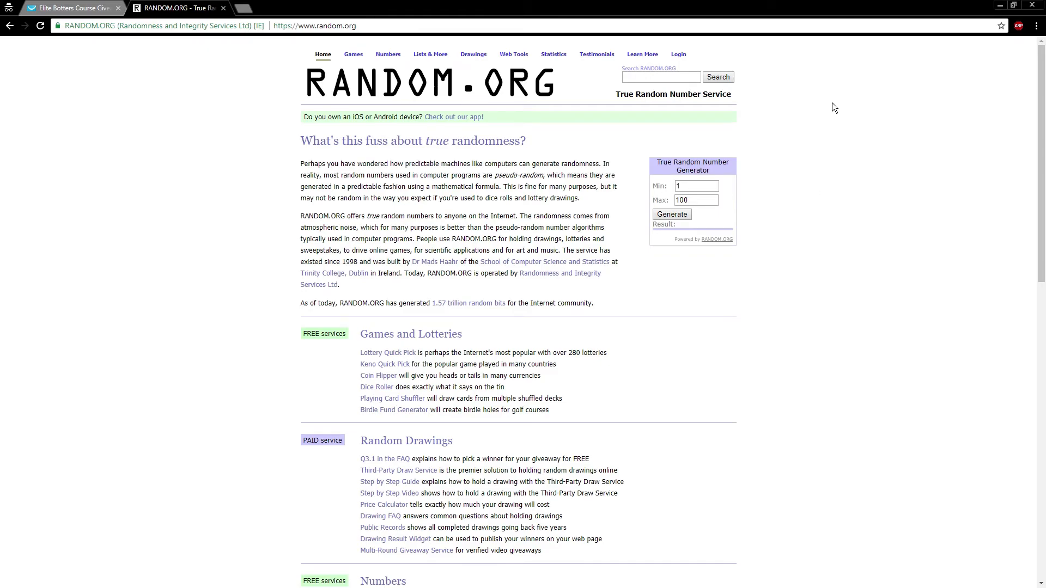
mouse_move(462, 212)
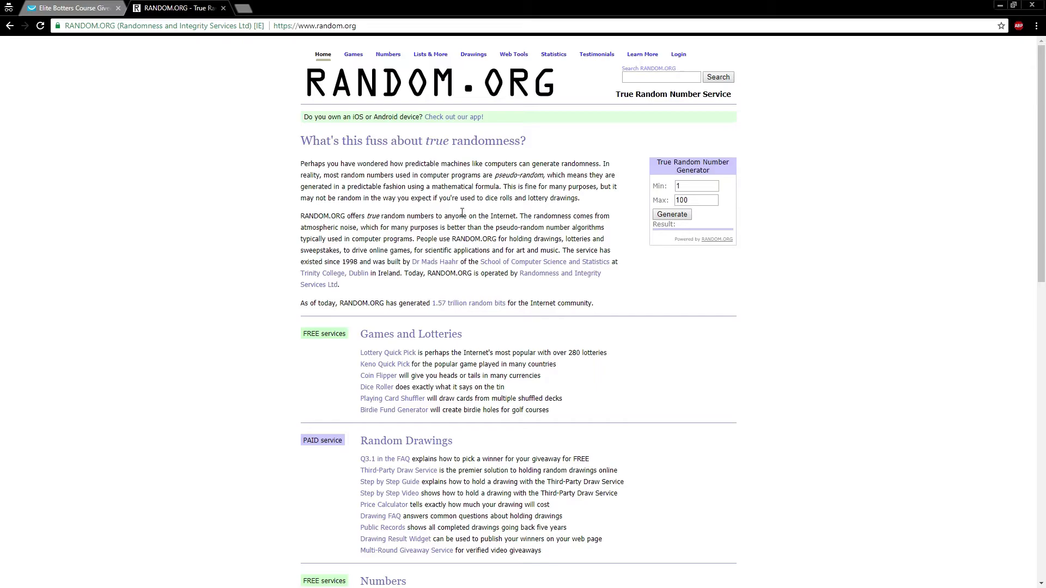
mouse_move(342, 227)
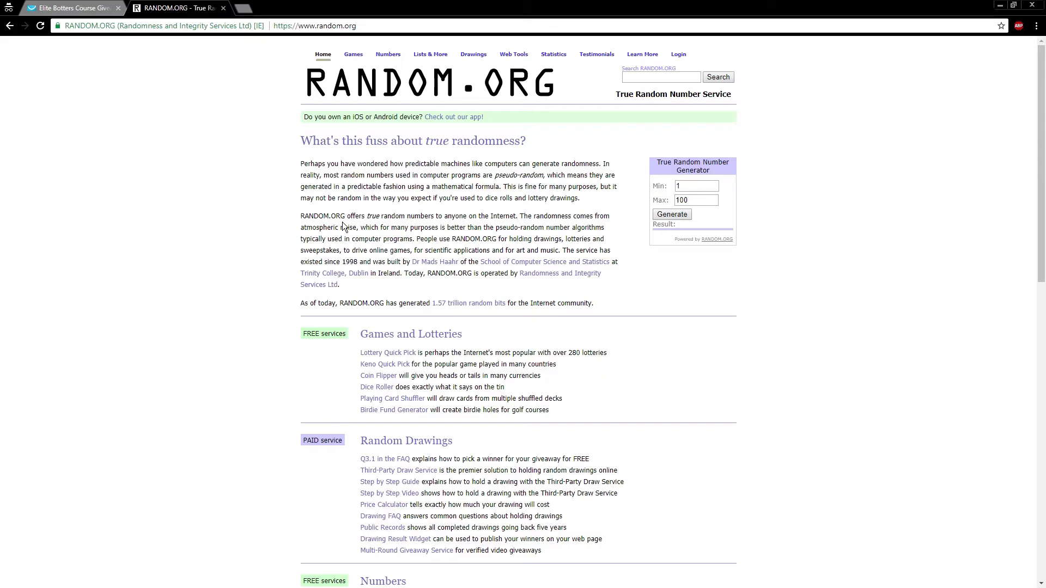
click(70, 7)
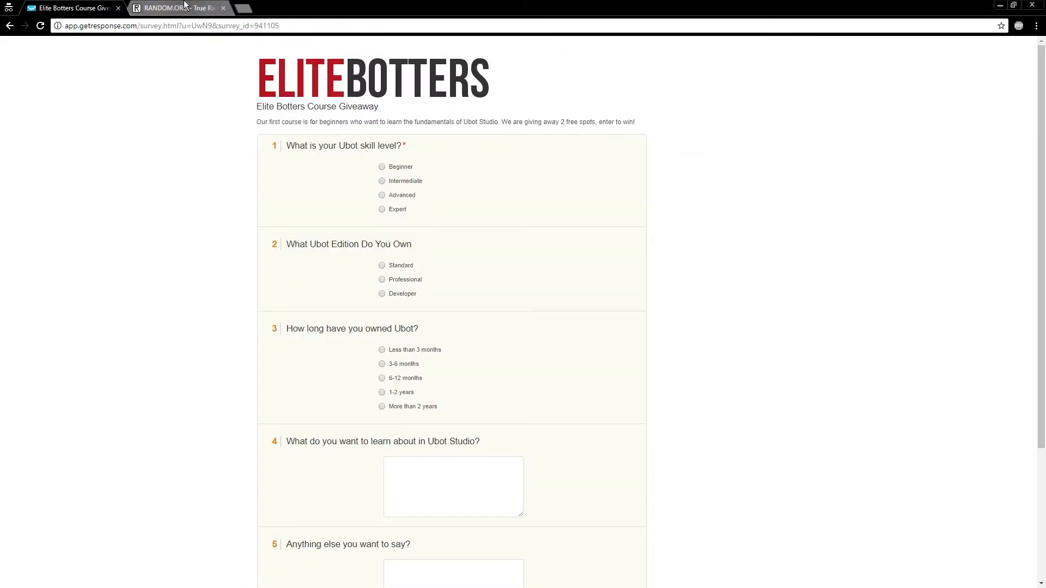
click(176, 8)
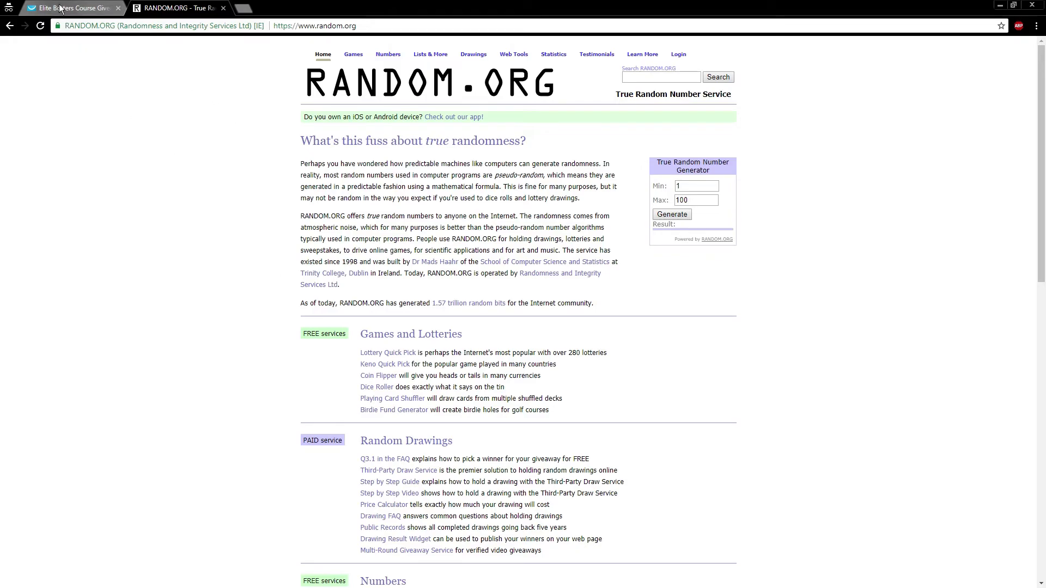
click(70, 7)
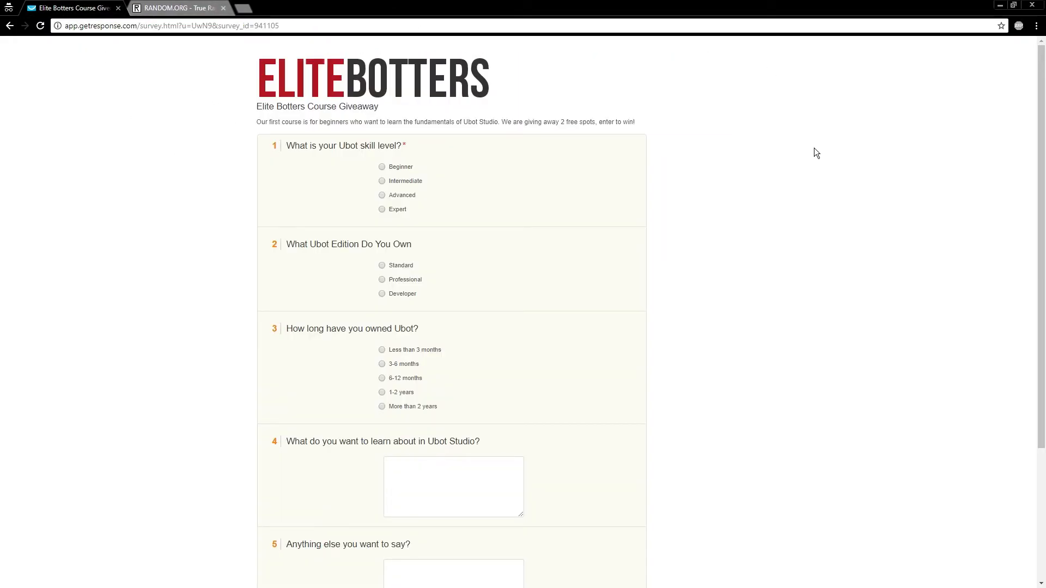
mouse_move(727, 158)
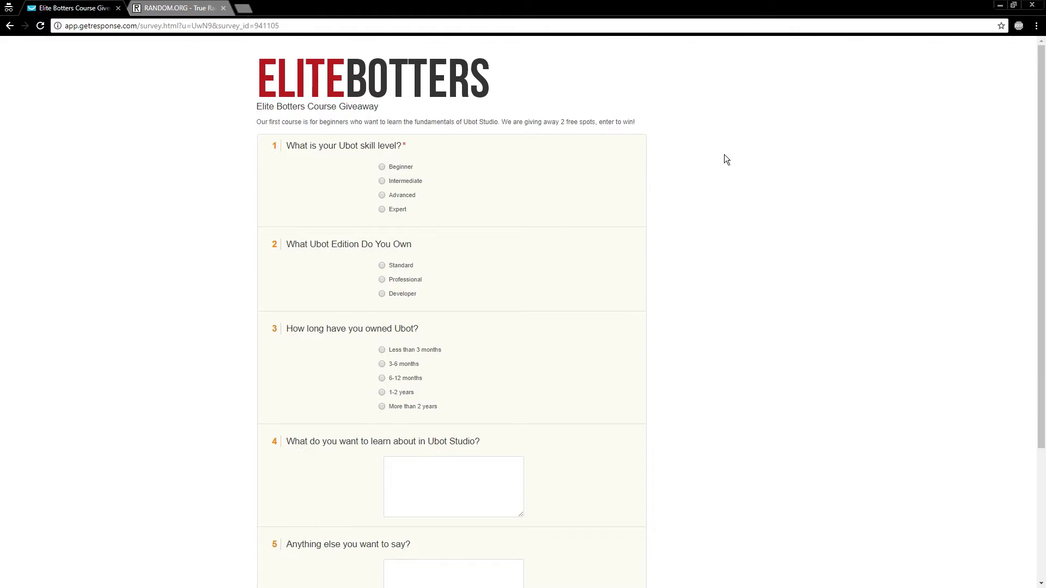
mouse_move(707, 187)
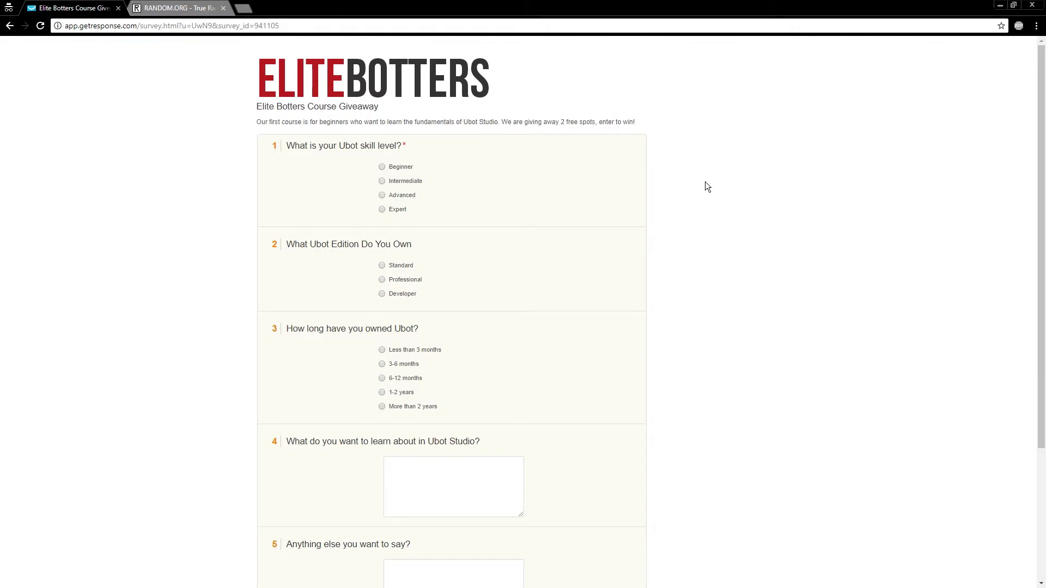
mouse_move(260, 121)
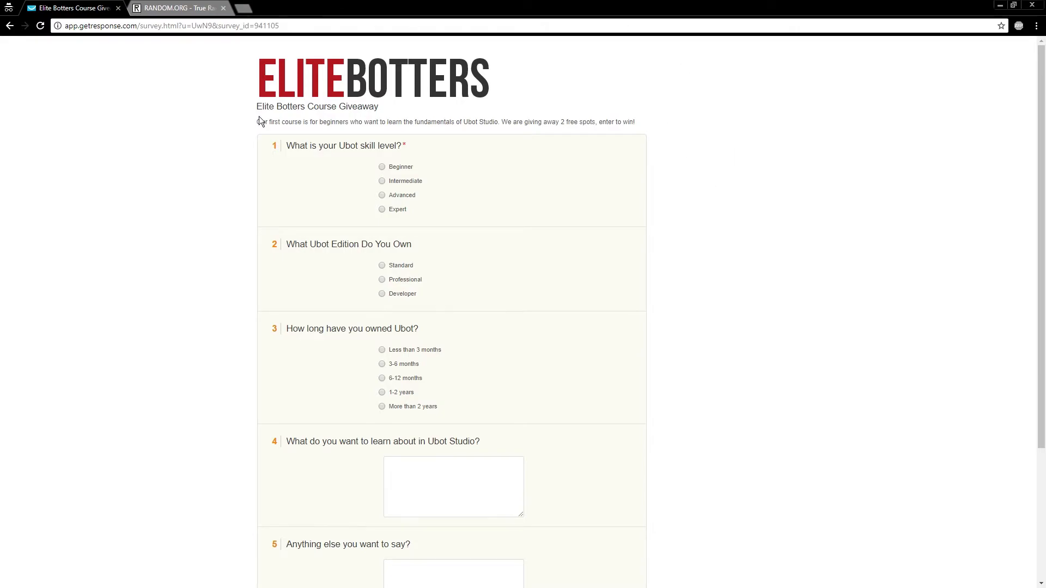
mouse_move(782, 225)
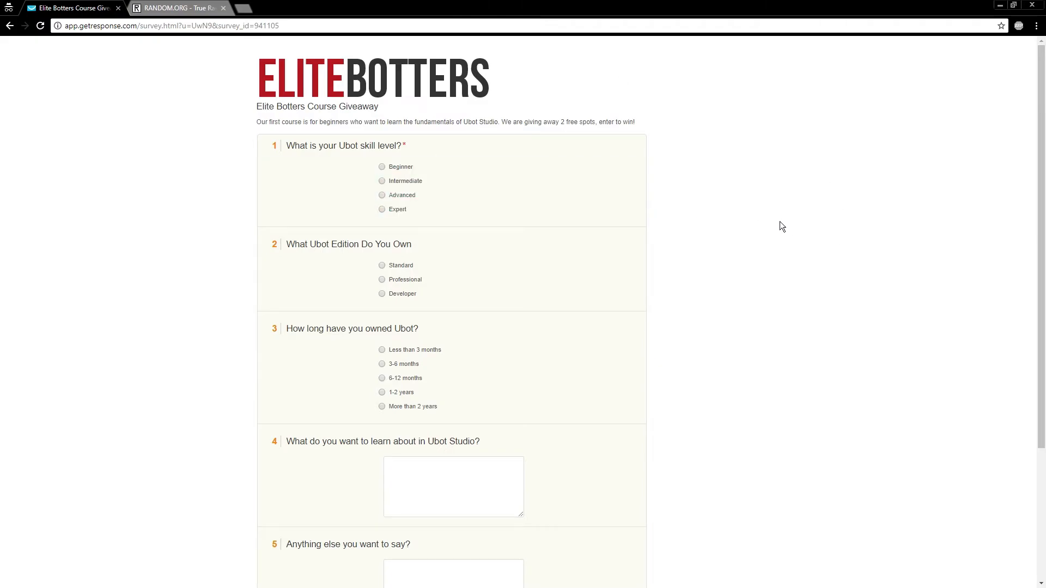
mouse_move(776, 199)
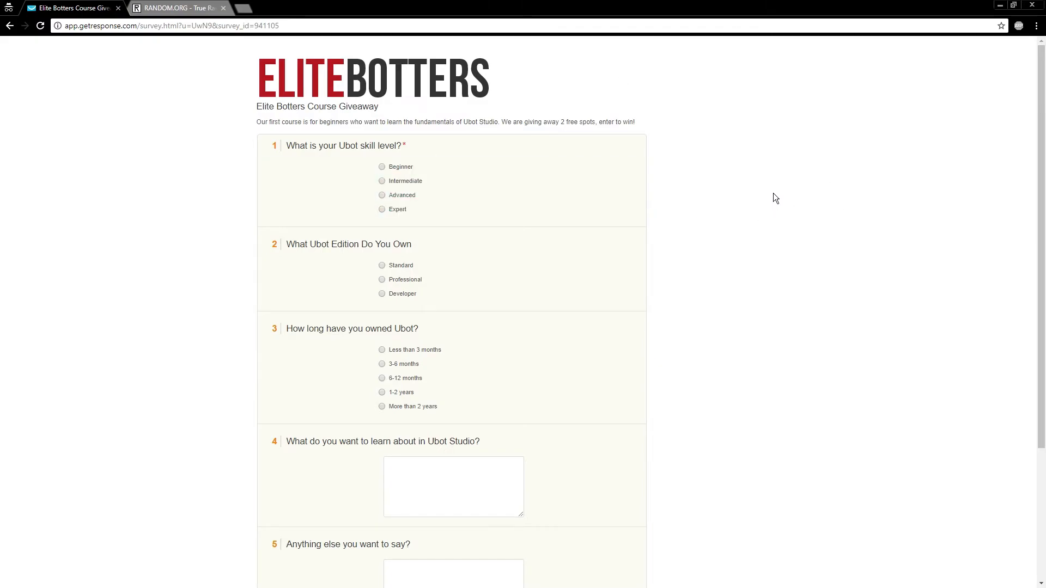
scroll(down, 3)
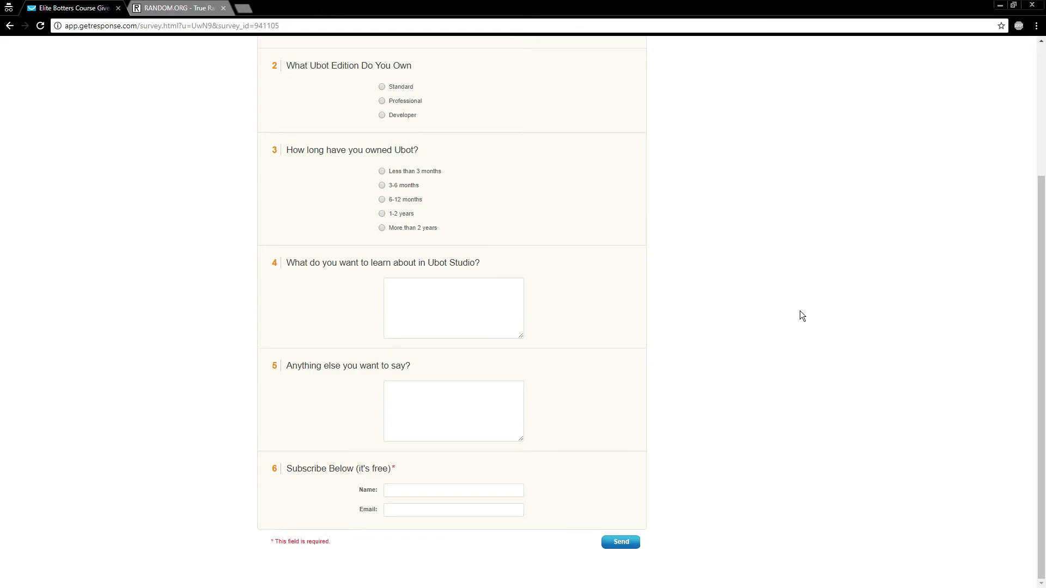
scroll(up, 3)
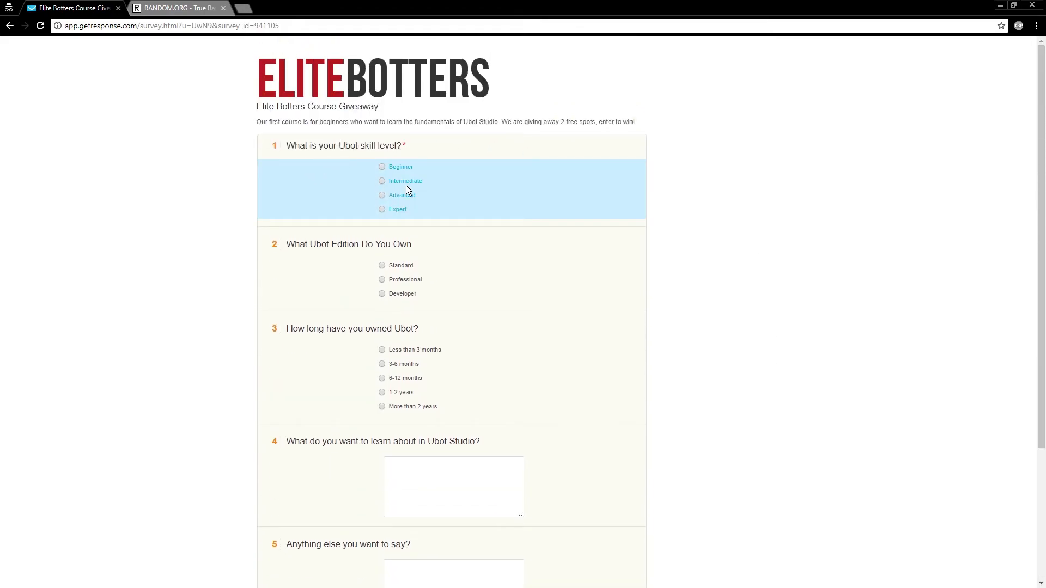
Step: Answer the Ubot skill level question with 'Advanced' and highlight the Name subscribe field
click(382, 195)
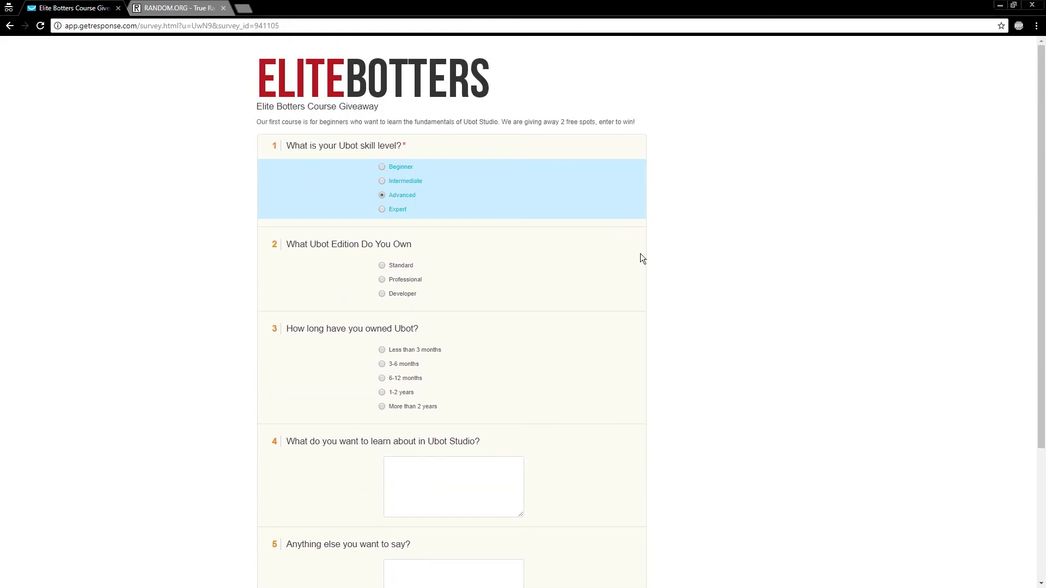
scroll(down, 3)
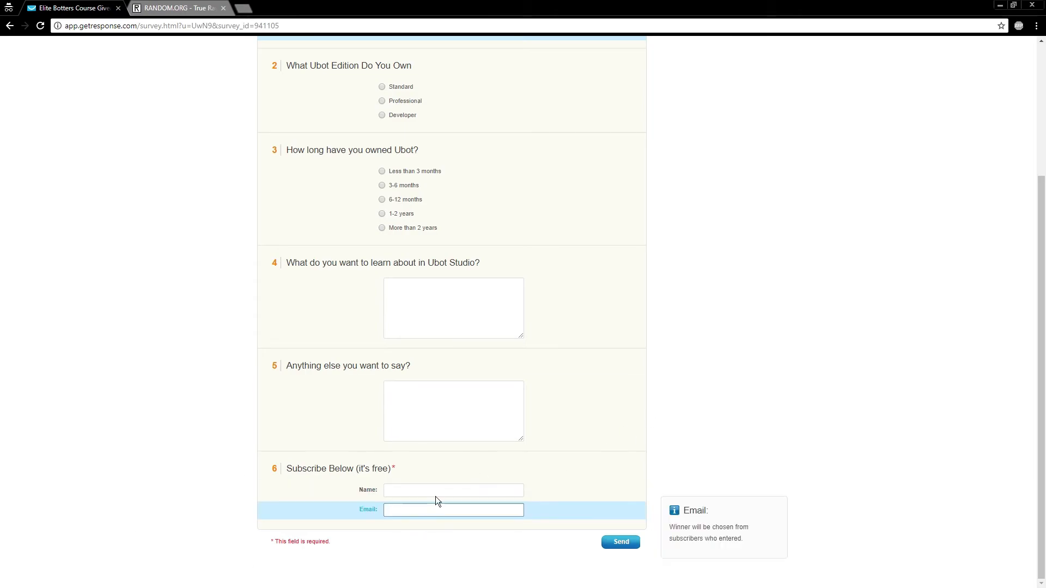
click(454, 490)
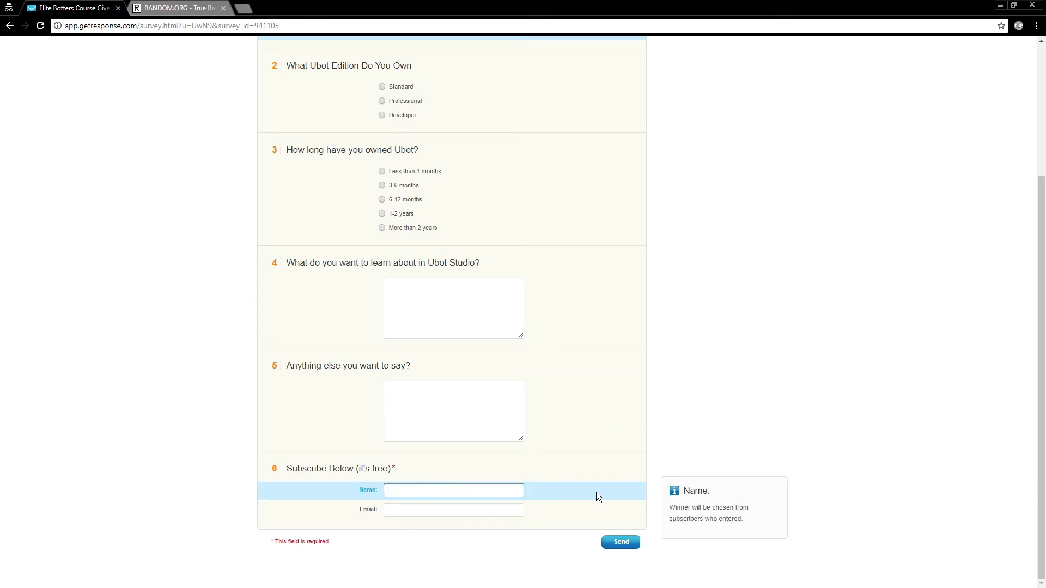
mouse_move(638, 354)
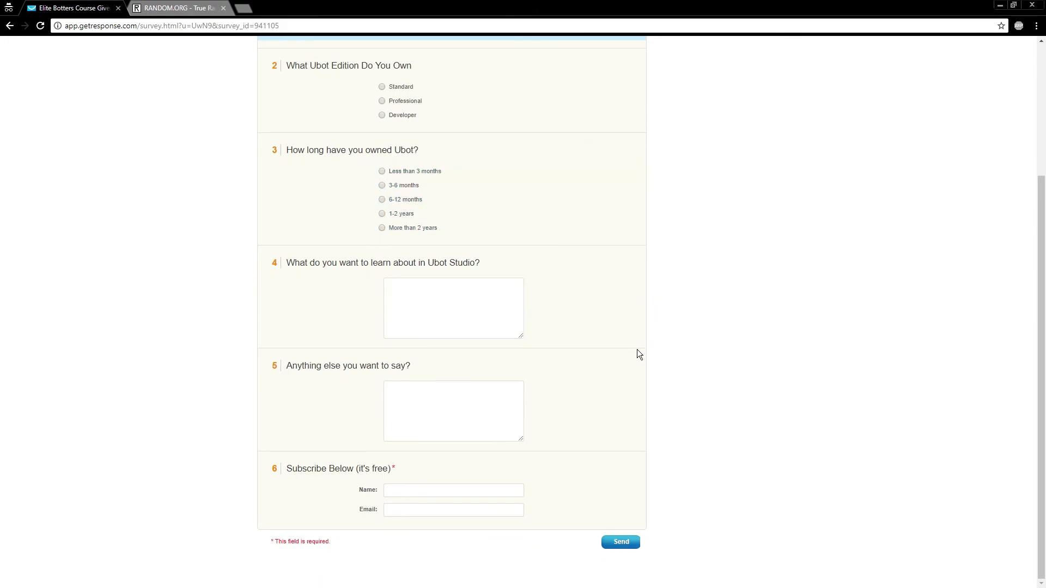
mouse_move(781, 176)
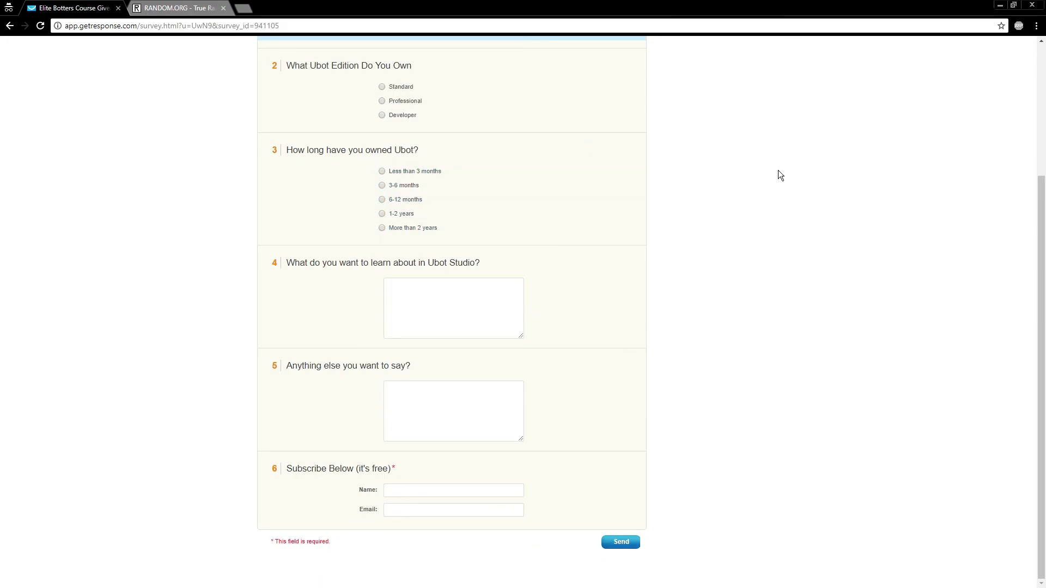
mouse_move(756, 221)
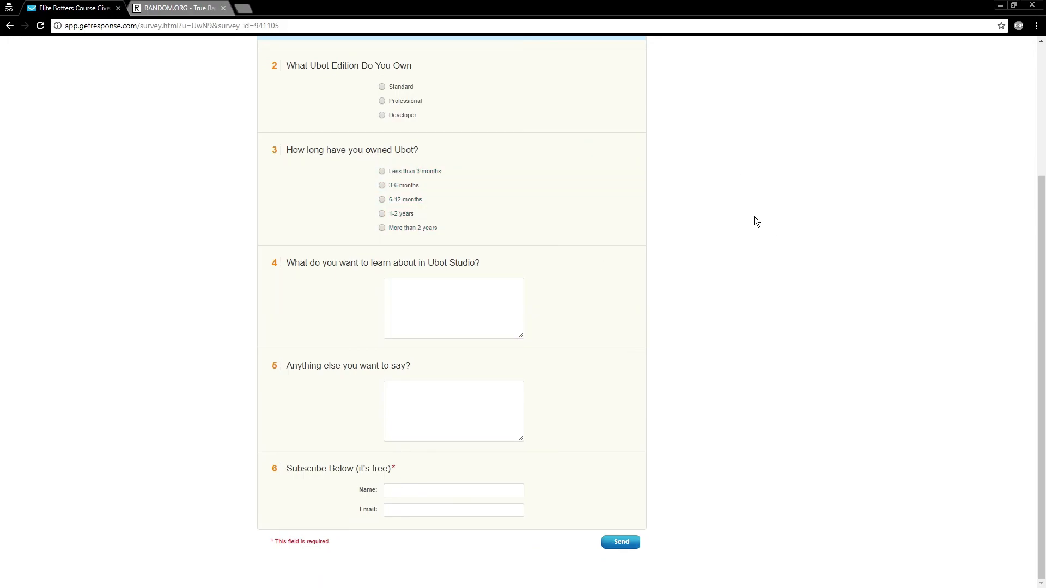
mouse_move(739, 225)
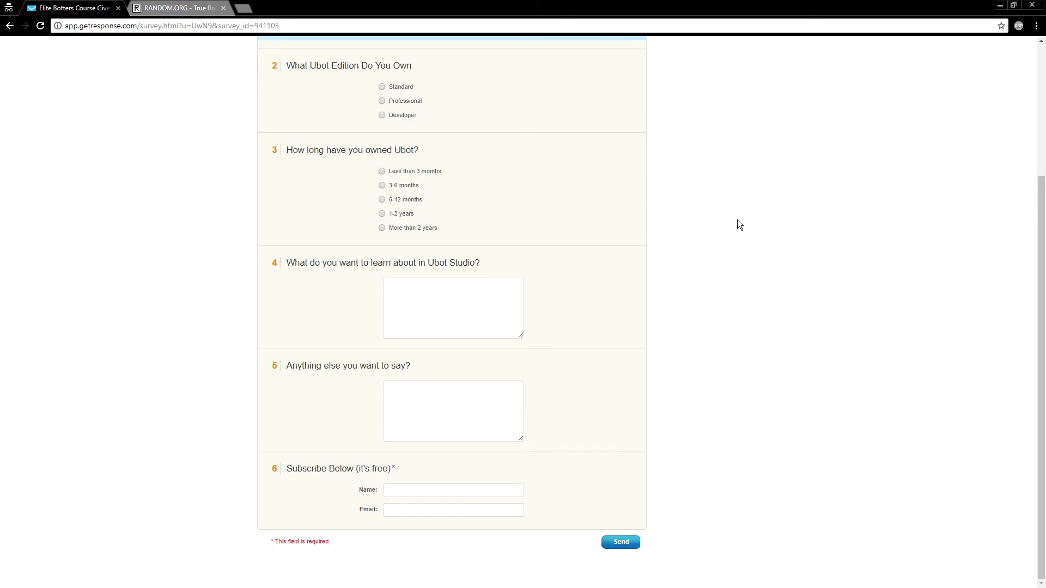
mouse_move(849, 220)
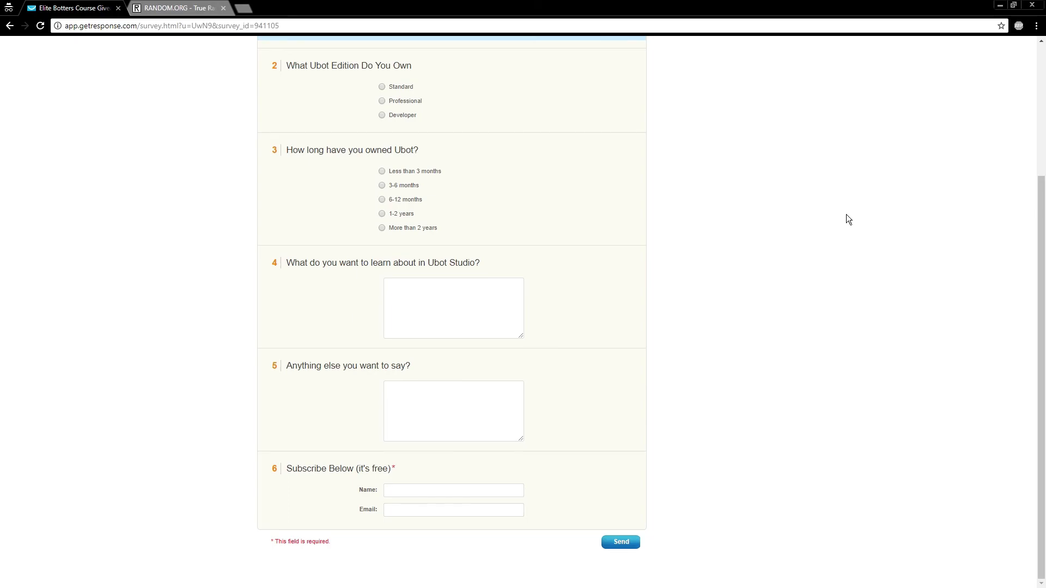